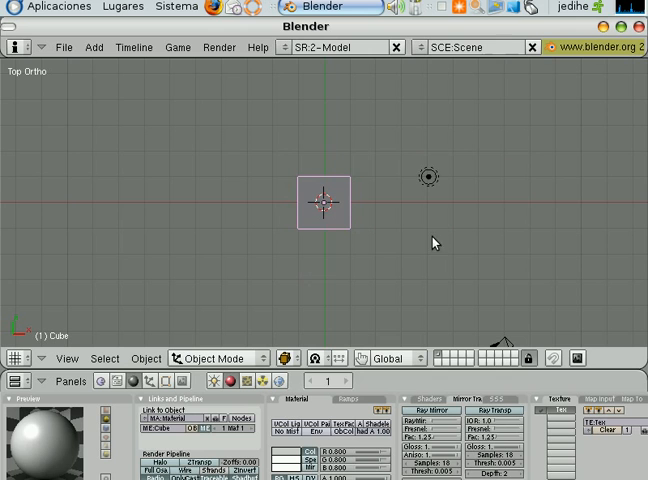
mouse_move(392, 262)
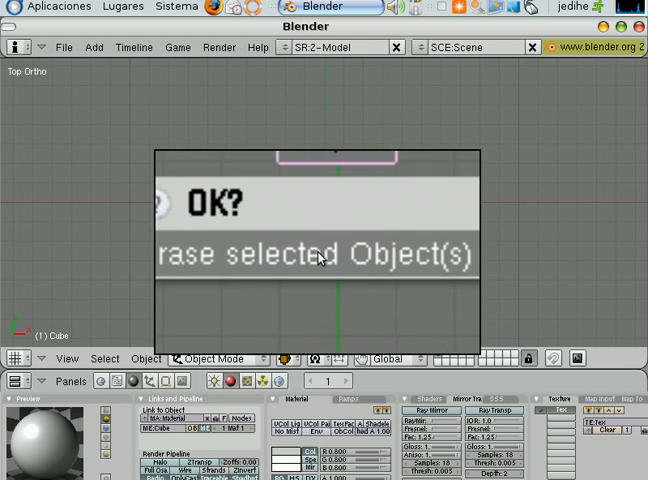
- Confirm erasing the default cube so the scene is empty
click(320, 256)
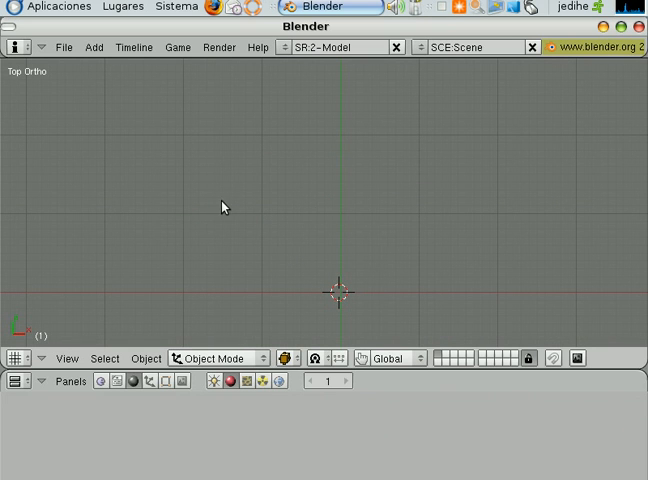
mouse_move(252, 172)
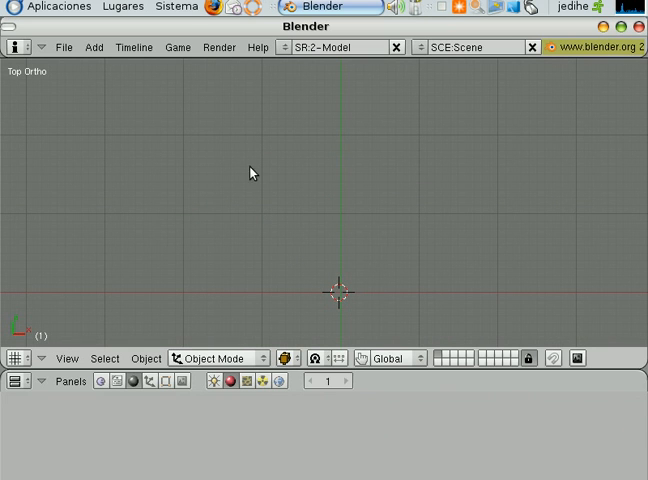
mouse_move(294, 196)
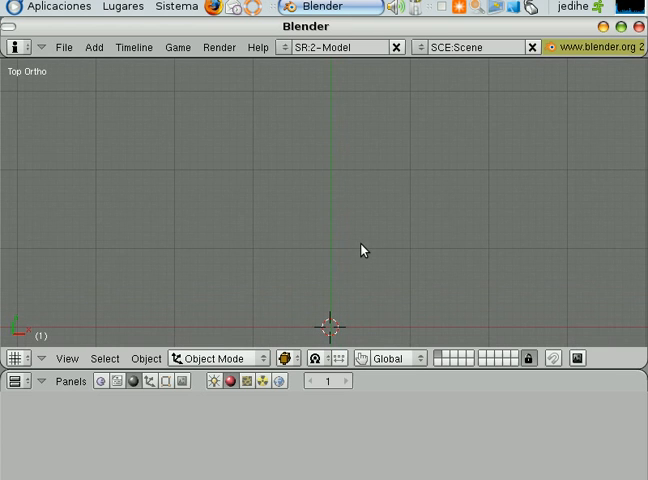
mouse_move(256, 236)
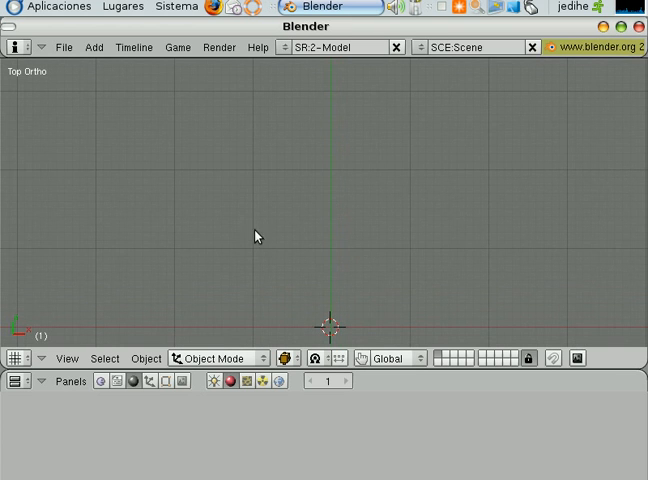
mouse_move(256, 178)
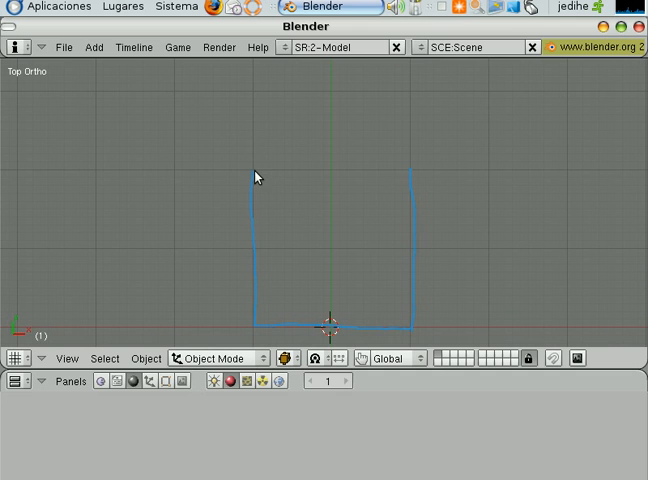
- Sketch the curved top of the planned shape and its inner rectangle
drag(256, 176, 332, 112)
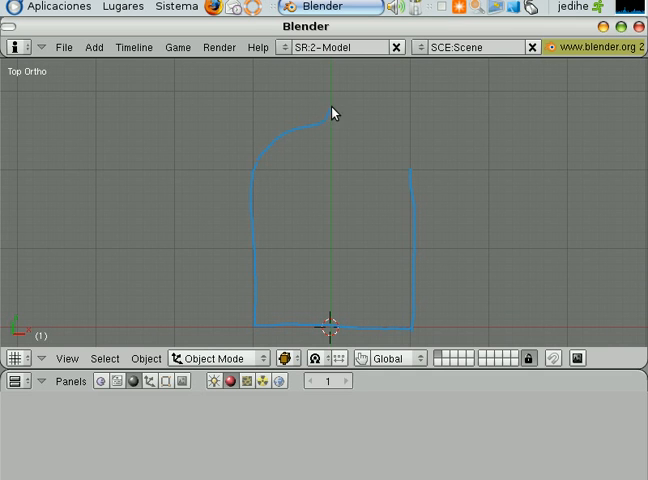
drag(332, 112, 408, 176)
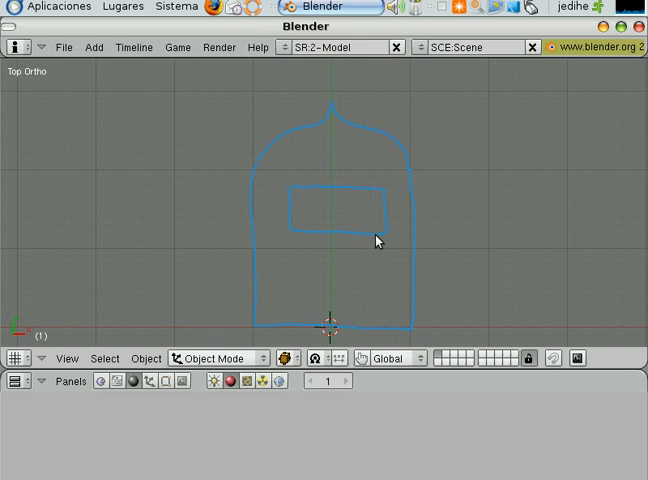
mouse_move(336, 228)
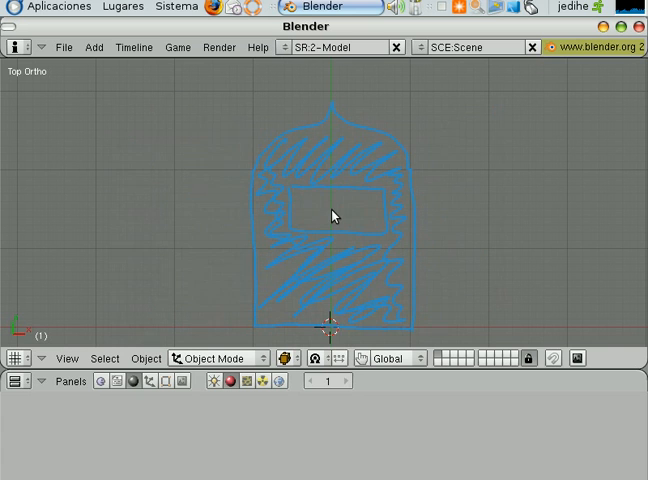
mouse_move(330, 208)
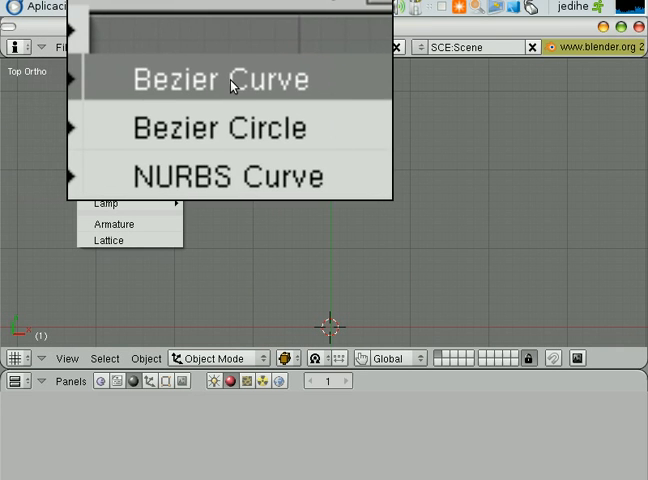
- Add a Bezier Curve via the Add > Curve menu
click(224, 80)
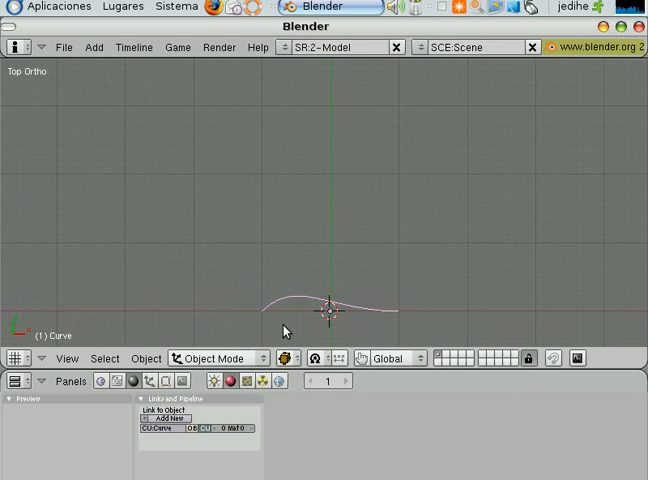
click(214, 358)
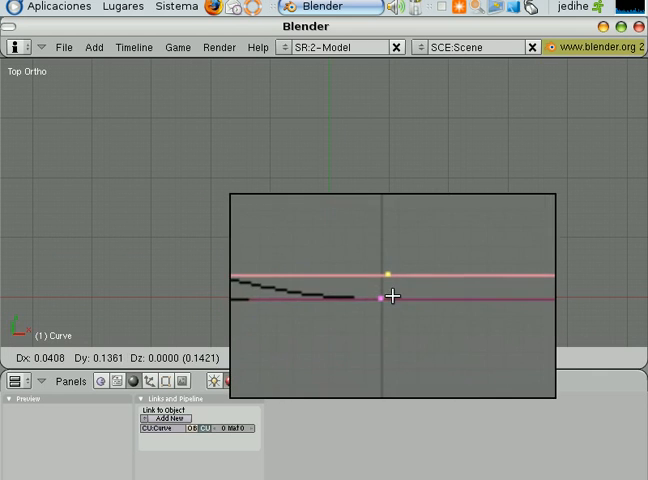
- Drag the curve's right-end handle upward to form a gentle wave-like bend
drag(392, 296, 390, 188)
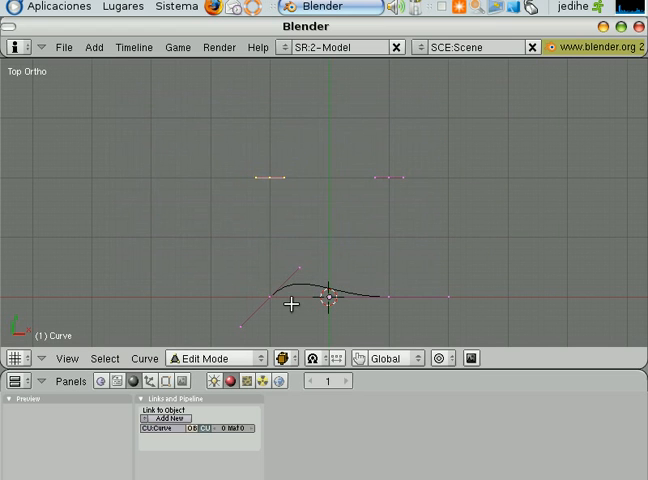
mouse_move(260, 188)
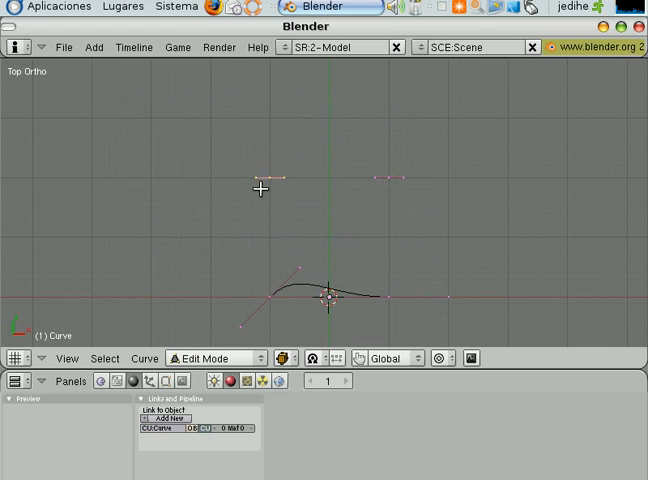
mouse_move(374, 220)
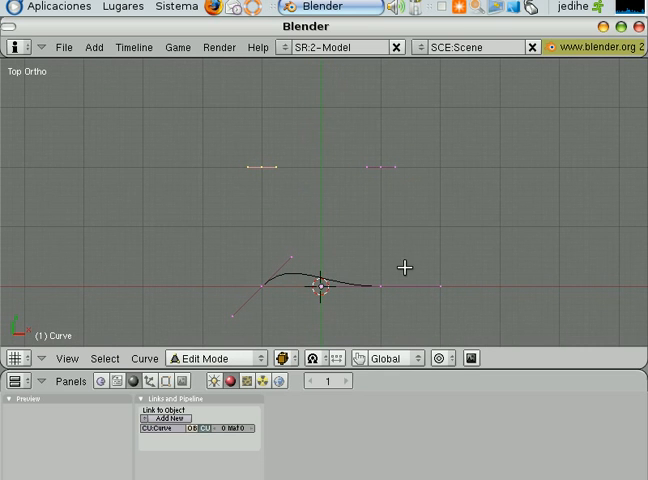
mouse_move(392, 282)
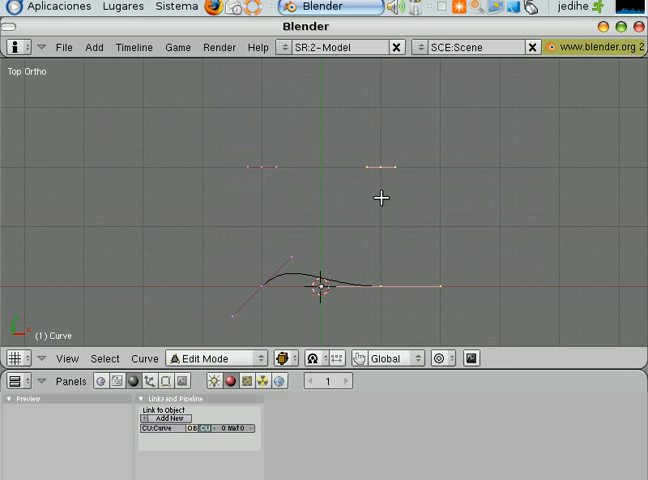
mouse_move(388, 232)
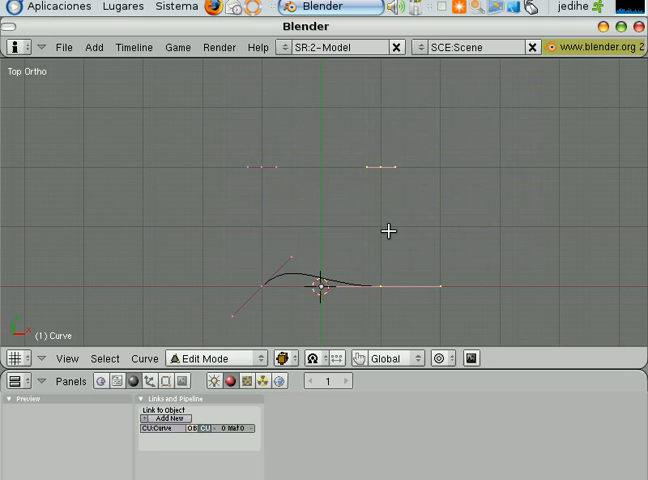
mouse_move(230, 298)
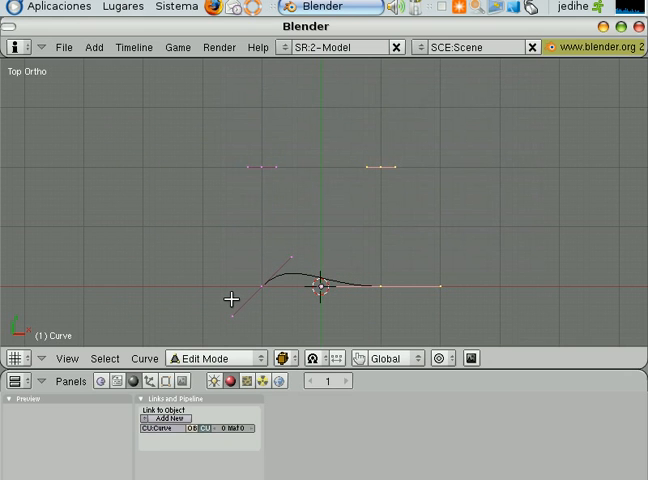
mouse_move(144, 358)
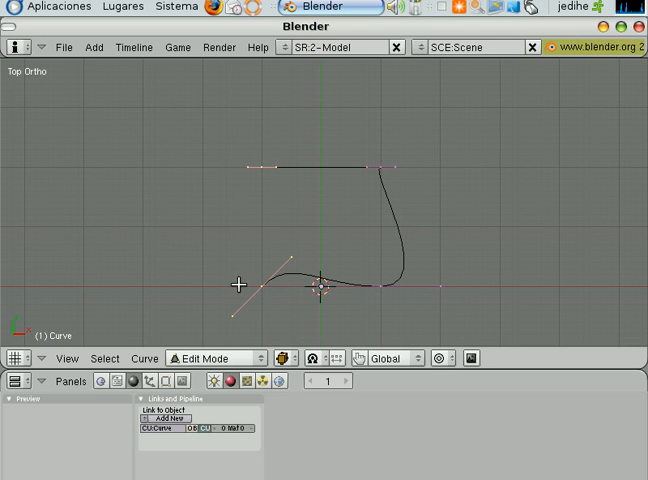
mouse_move(156, 340)
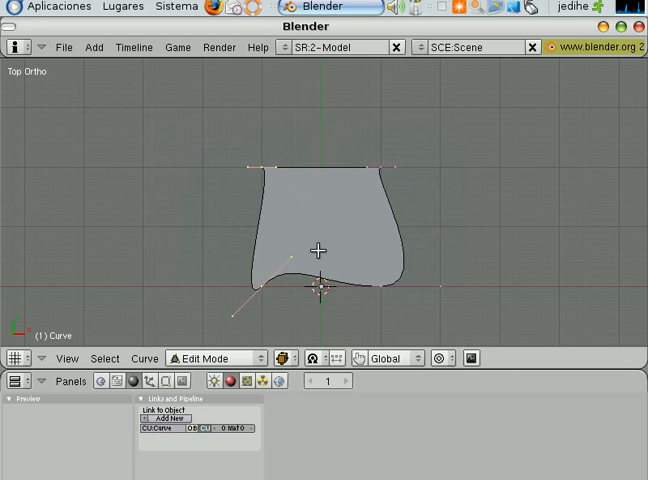
mouse_move(278, 284)
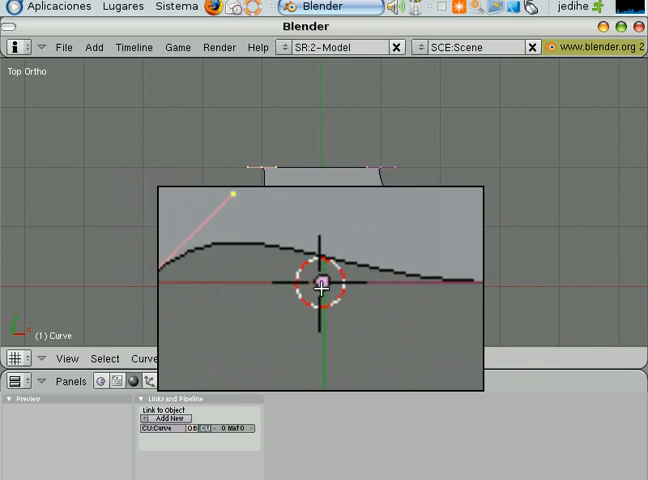
- Enter Edit Mode on the curve to reach its bottom control point
key(Tab)
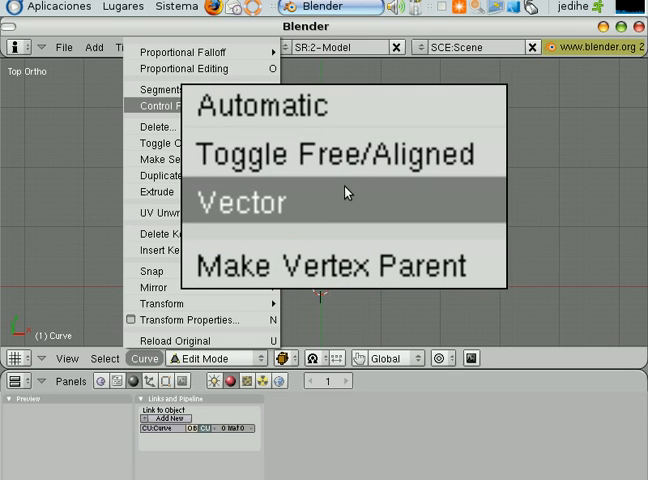
- Set the selected bottom point's handles to Vector type, straightening its segment
click(242, 202)
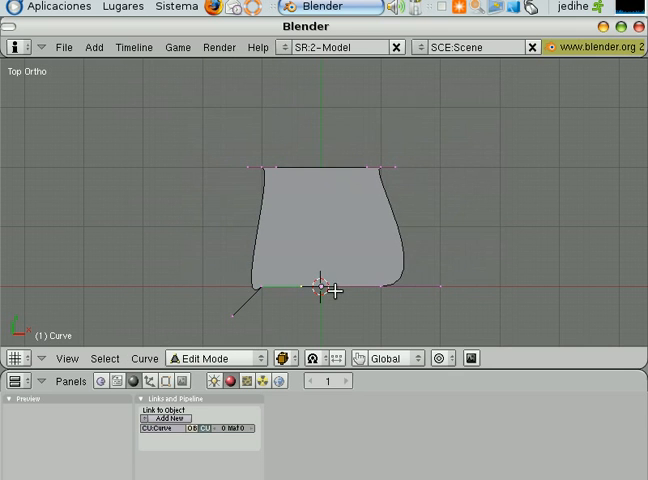